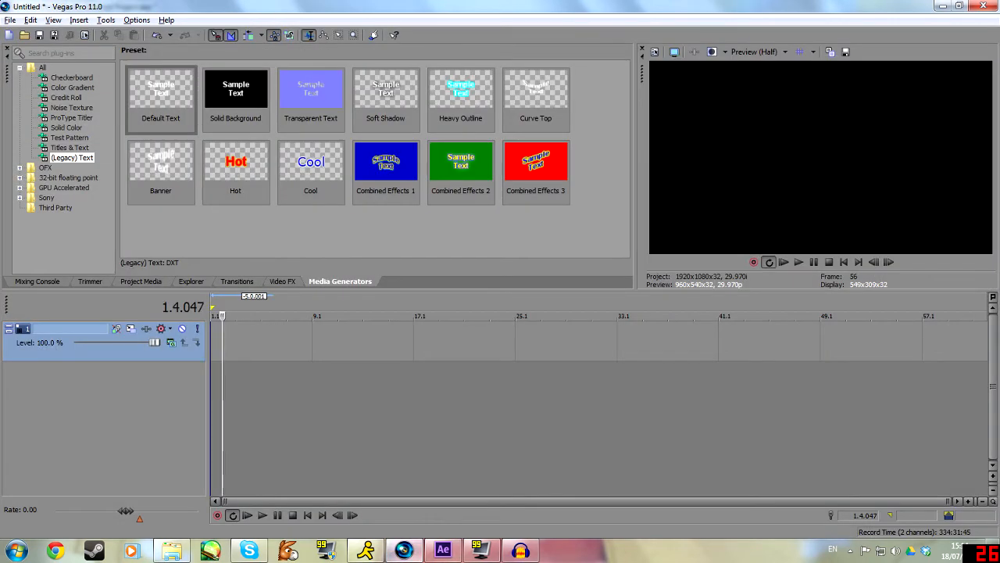
- Switch from Vegas to the After Effects GET WRECKED composition via the taskbar
left_click(191, 281)
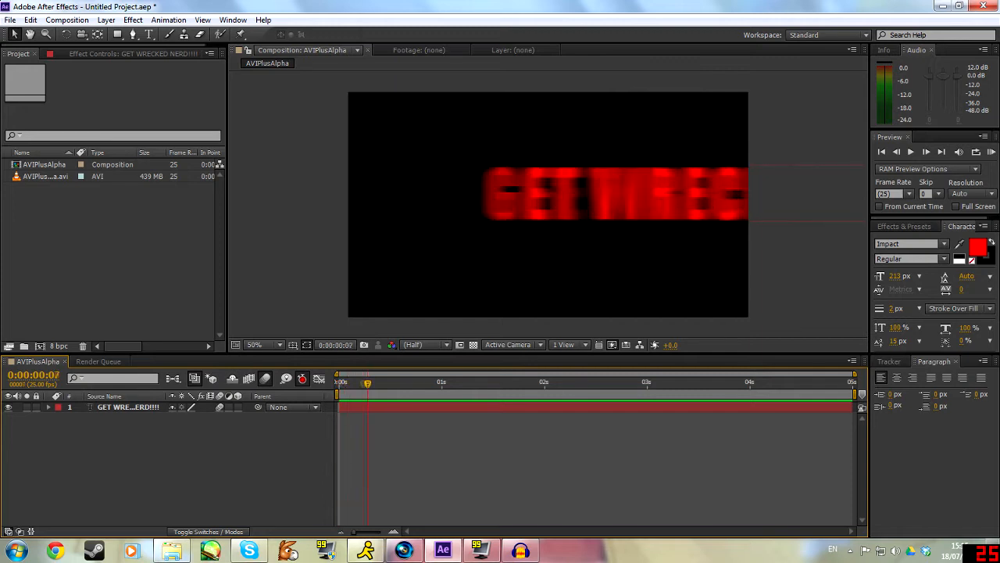
- Create a new green solid layer in After Effects
left_click(67, 19)
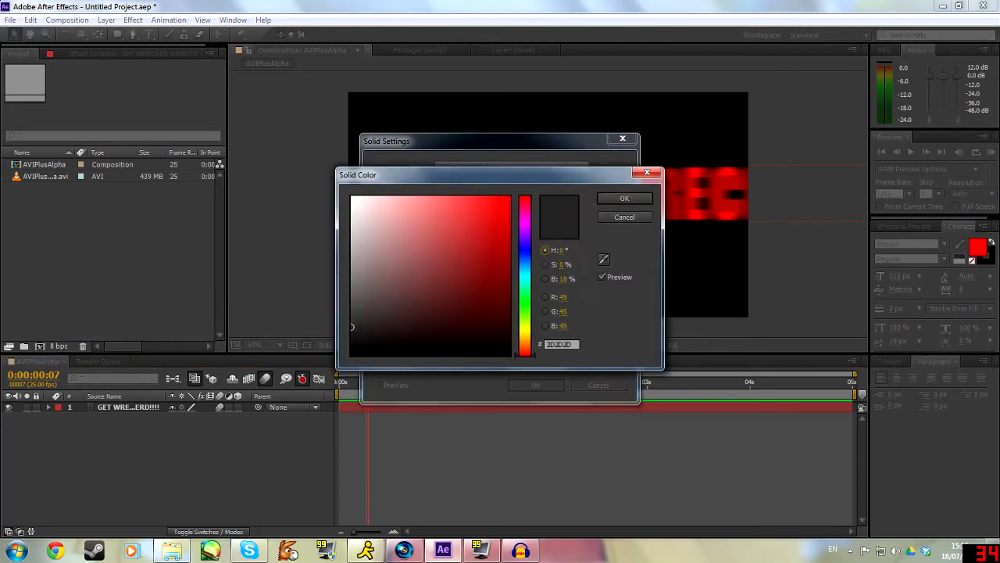
left_click(524, 227)
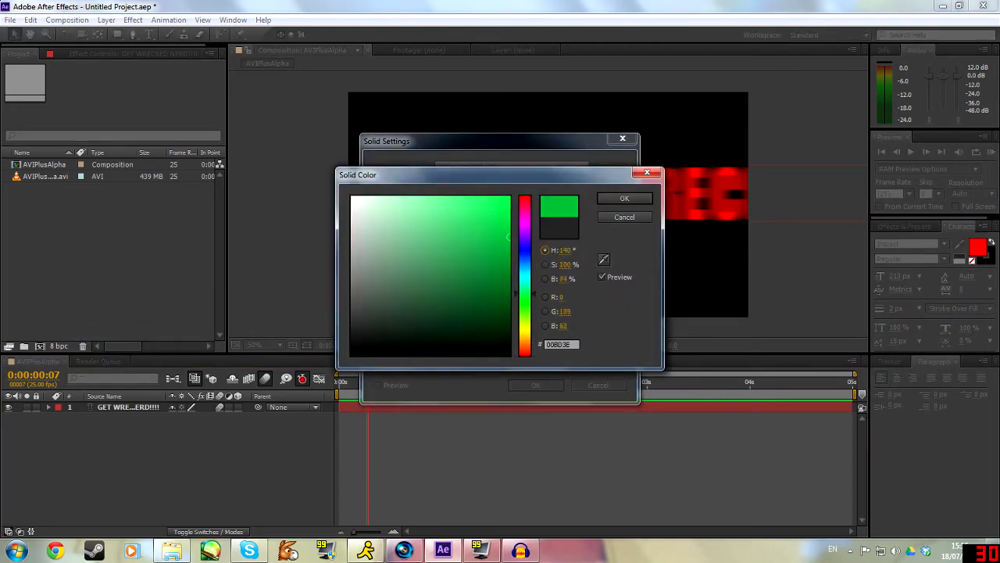
left_click(625, 198)
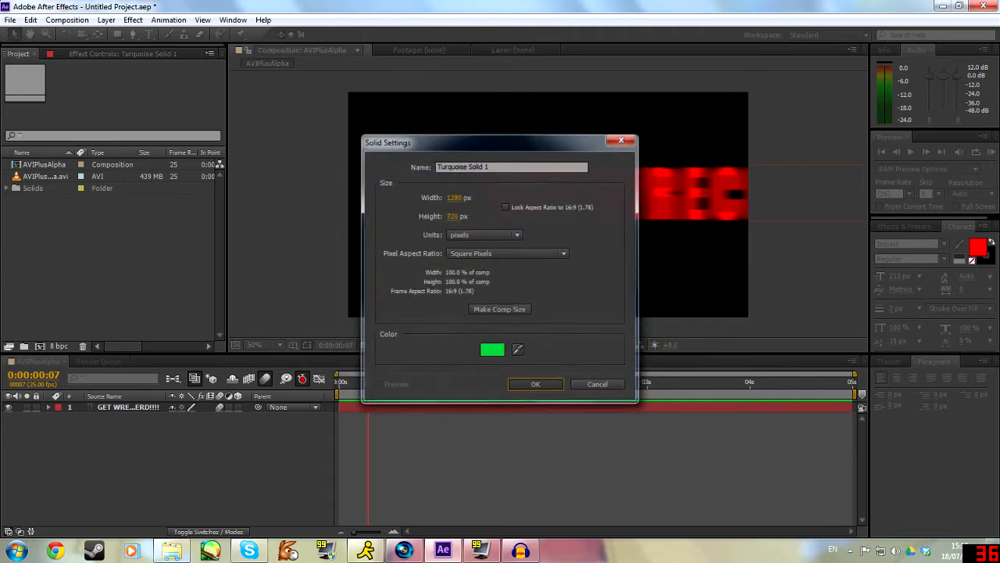
left_click(536, 384)
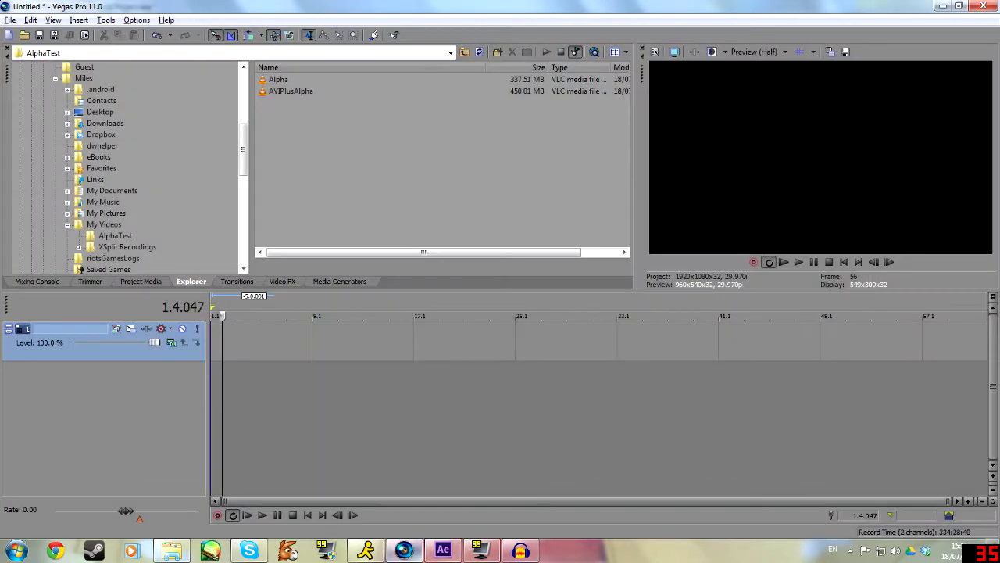
- Bring the After Effects composition back to the front from the taskbar
left_click(442, 551)
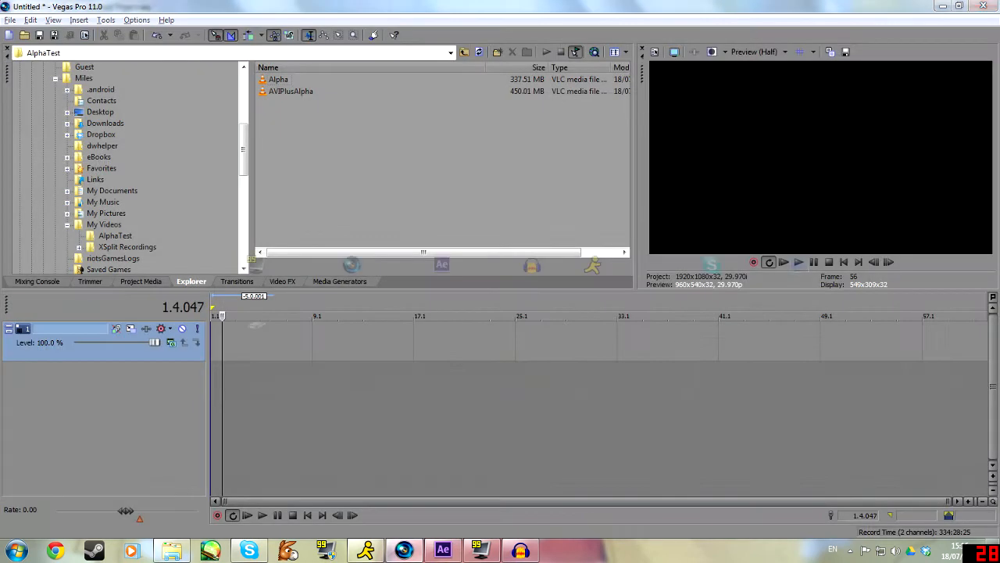
left_click(442, 551)
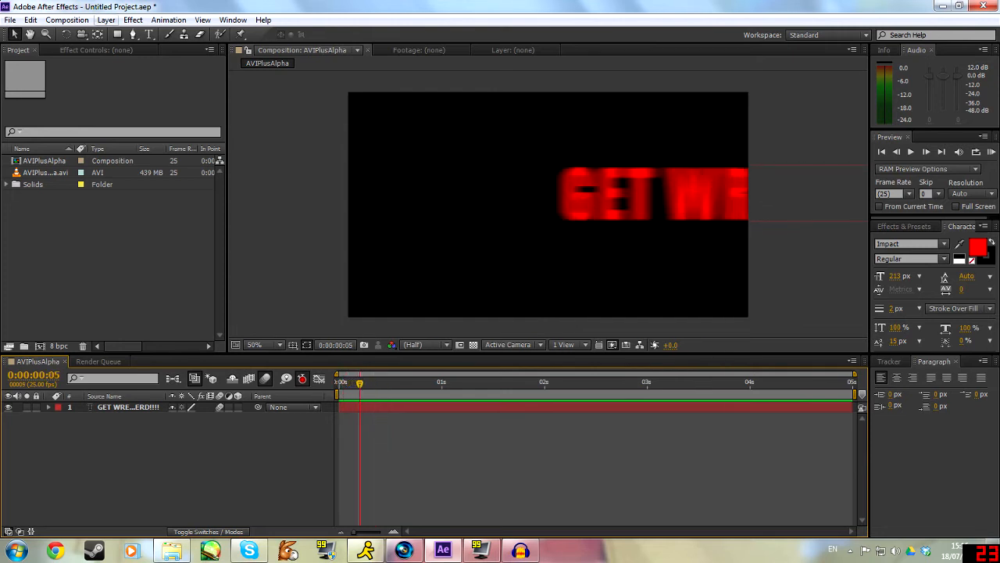
- Queue AVIPlusAlpha for rendering with Lossless output set to RGB + Alpha, Premultiplied
left_click(68, 20)
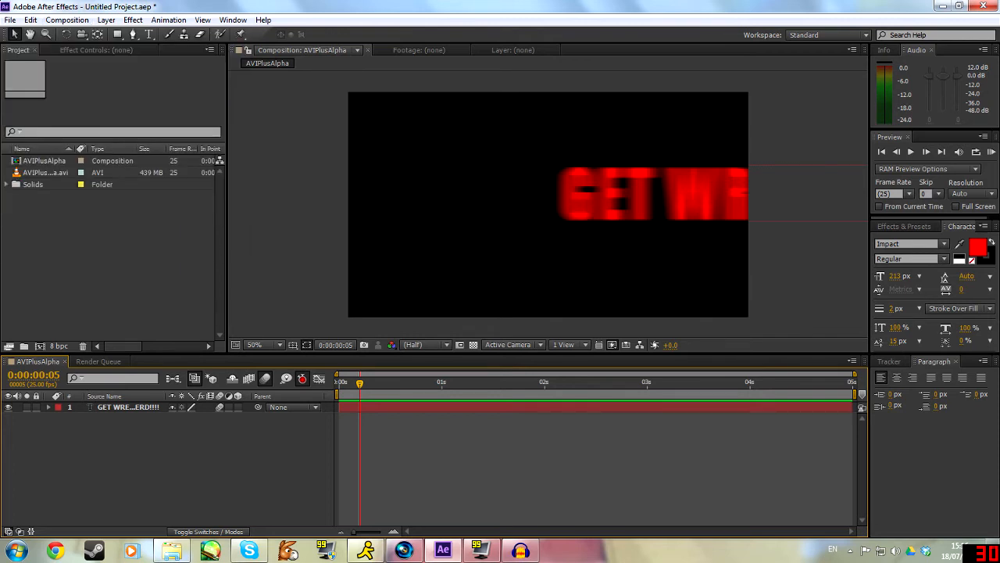
left_click(98, 361)
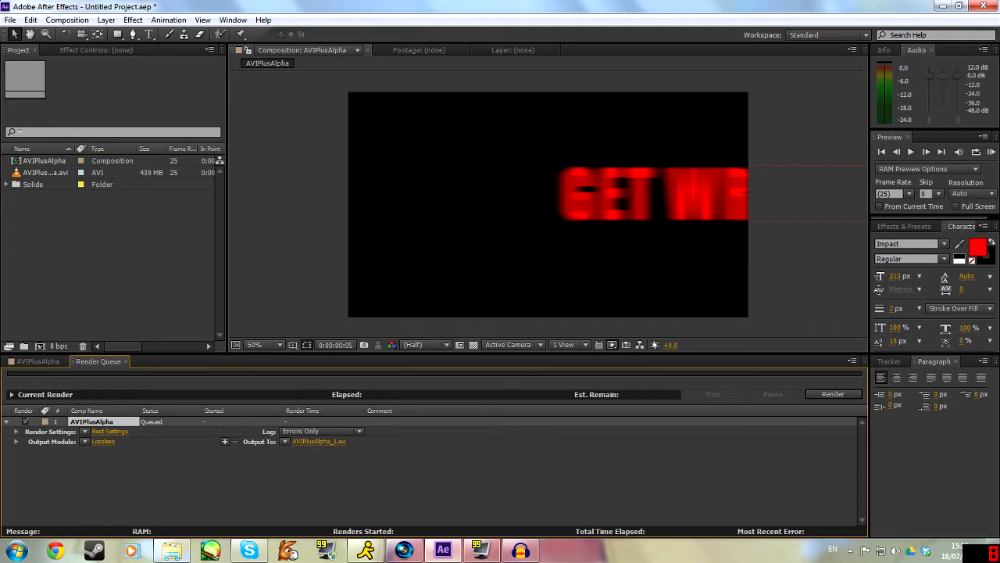
left_click(104, 441)
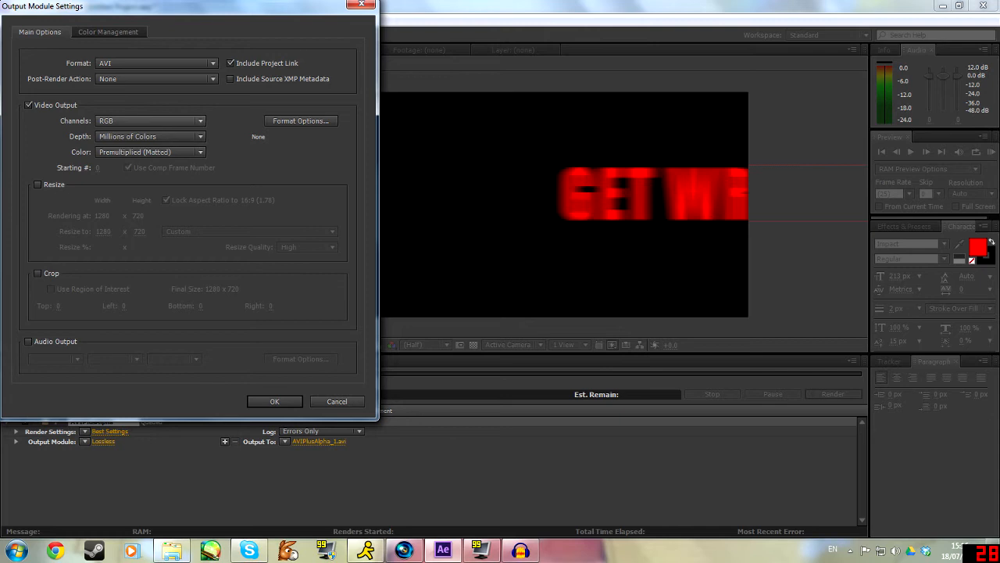
left_click(149, 120)
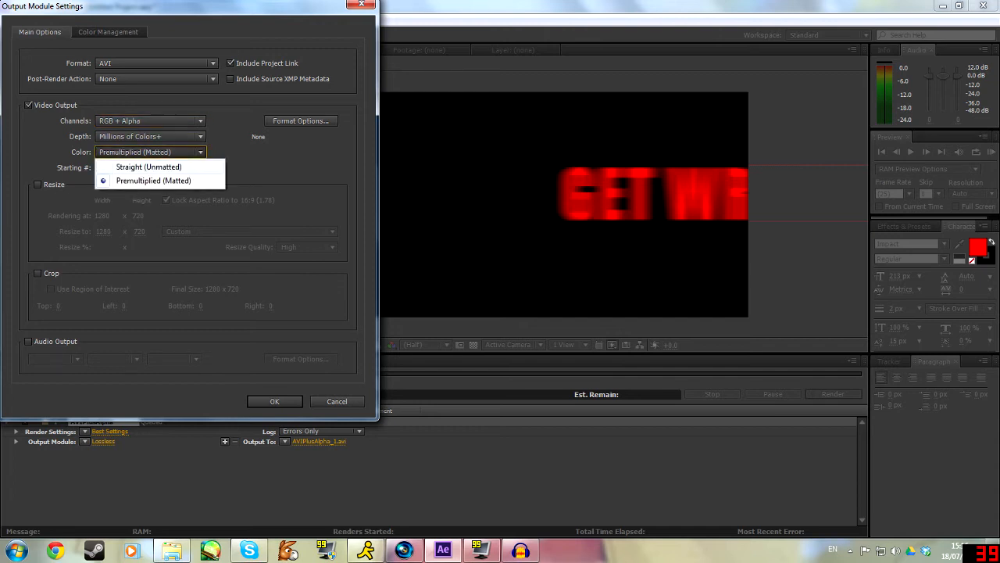
left_click(153, 181)
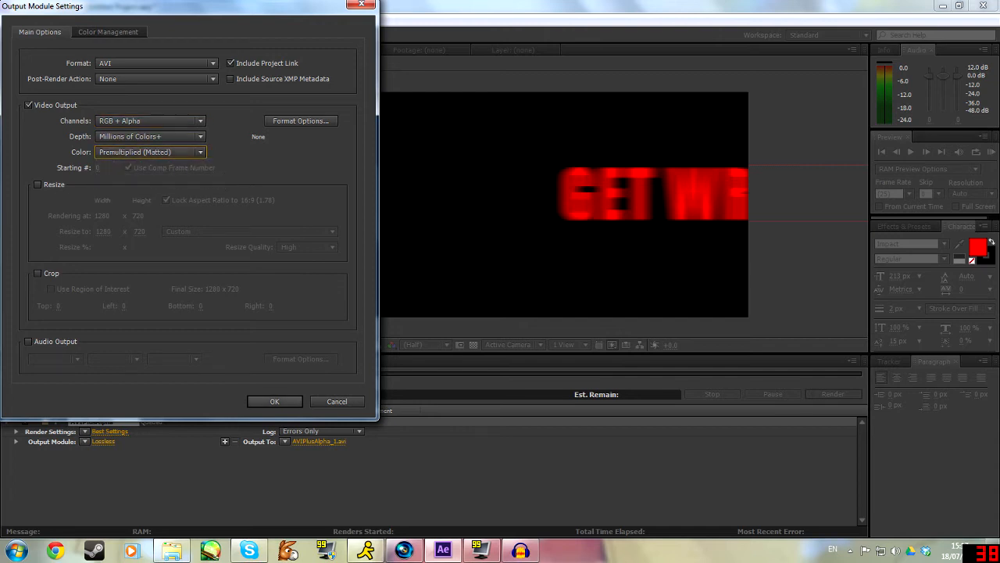
left_click(274, 401)
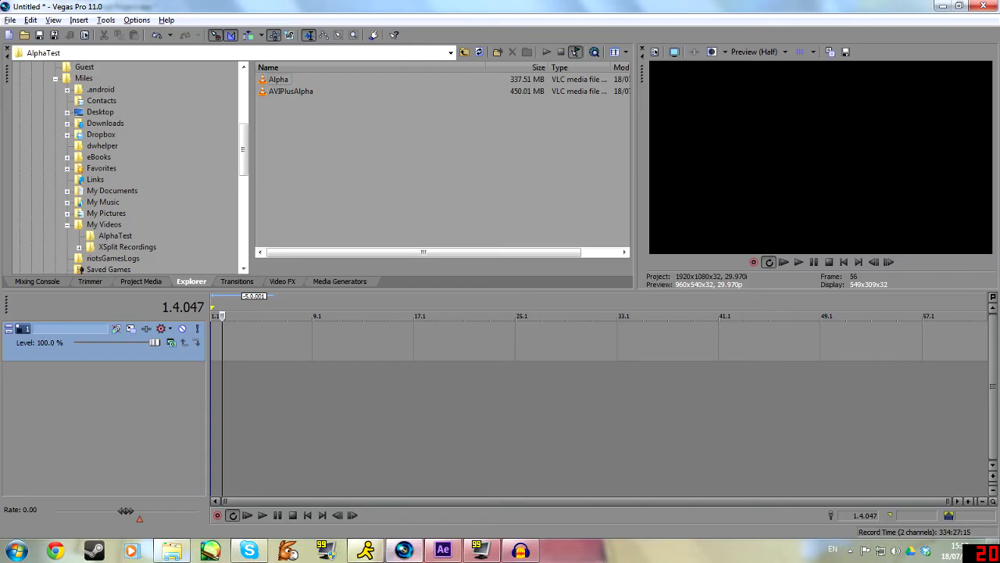
- Place AVIPlusAlpha on the timeline above a Linear Red to Yellow gradient track
left_click(291, 90)
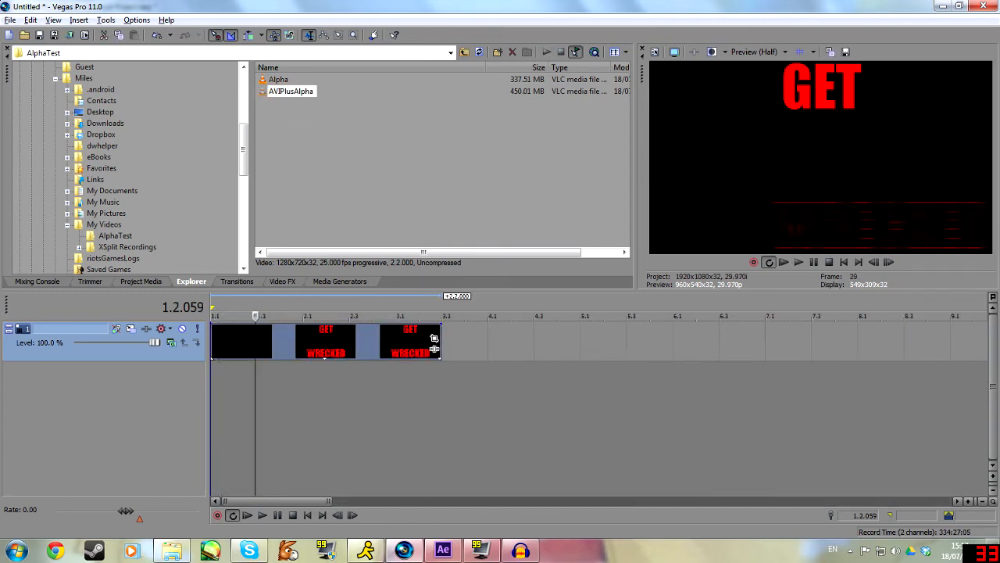
left_click(339, 280)
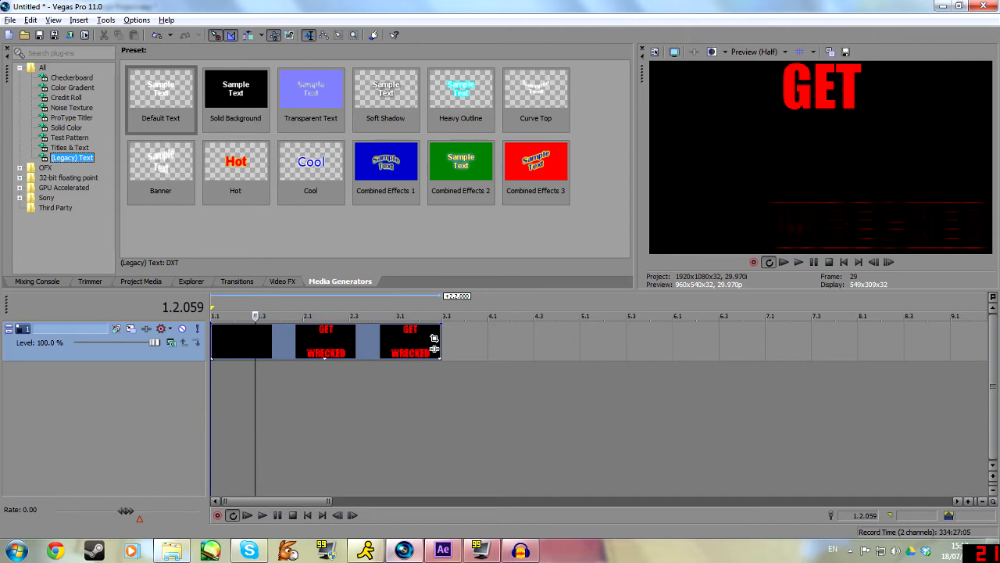
left_click(72, 86)
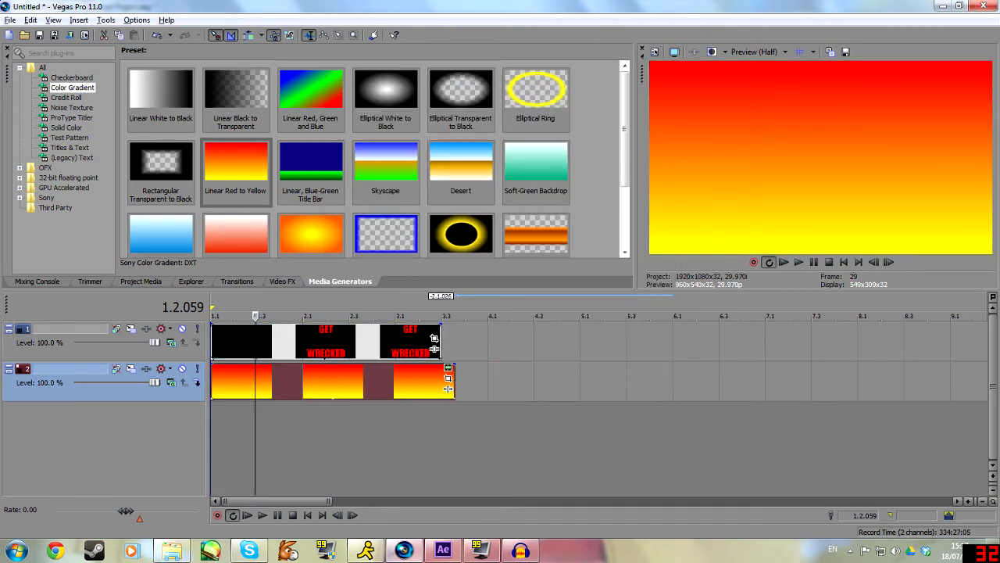
left_click(247, 514)
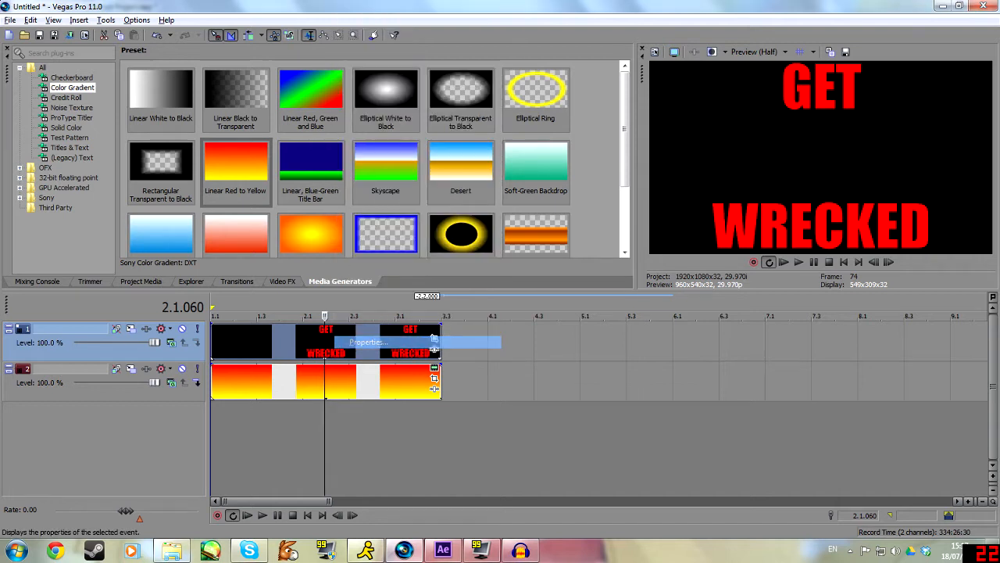
left_click(367, 342)
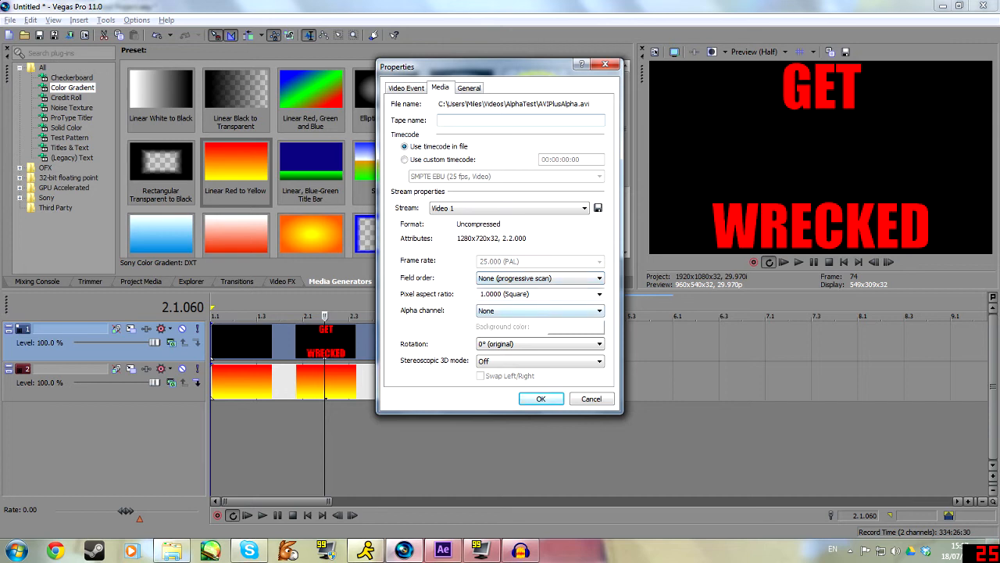
- Set AVIPlusAlpha's media alpha channel to Premultiplied
left_click(600, 311)
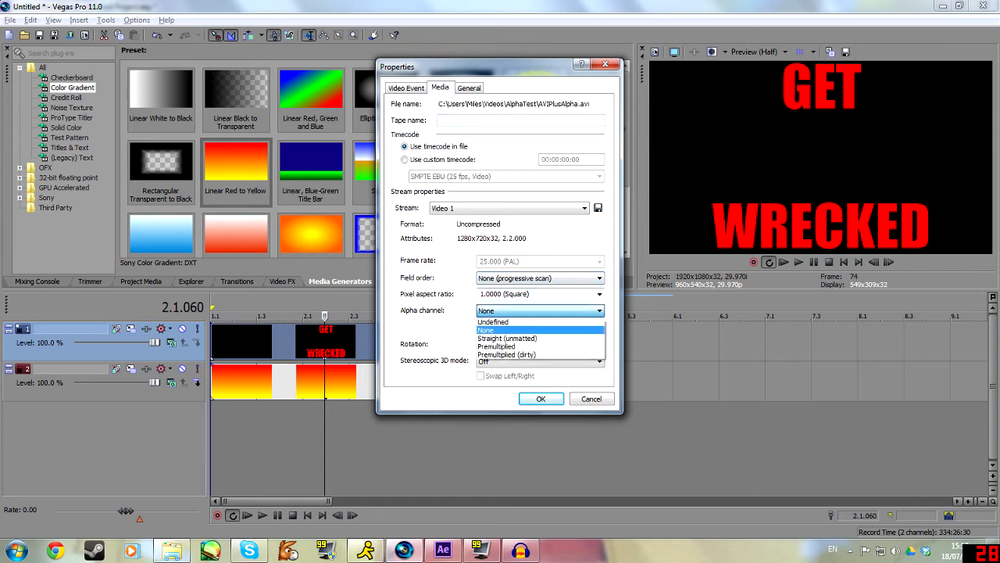
left_click(496, 345)
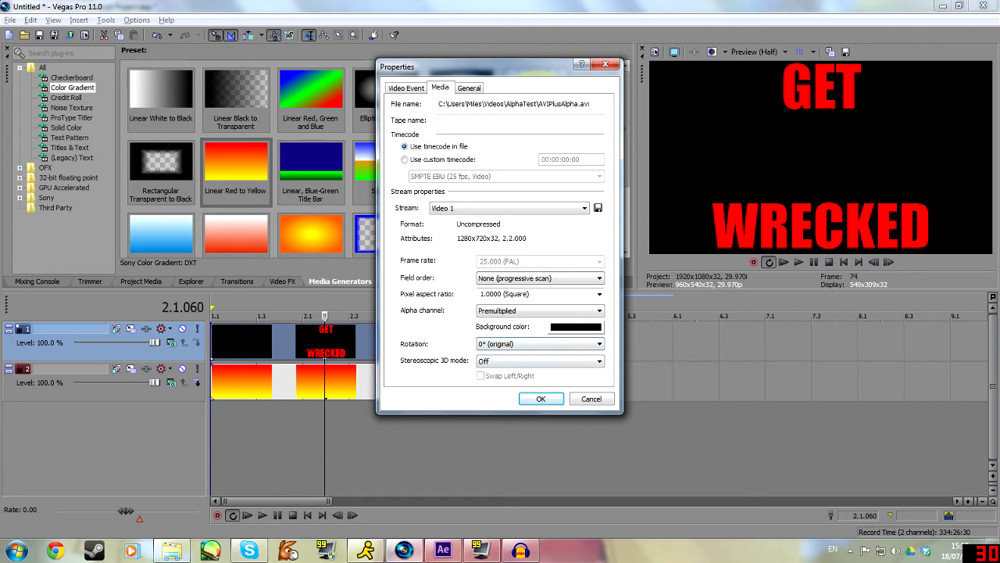
left_click(541, 399)
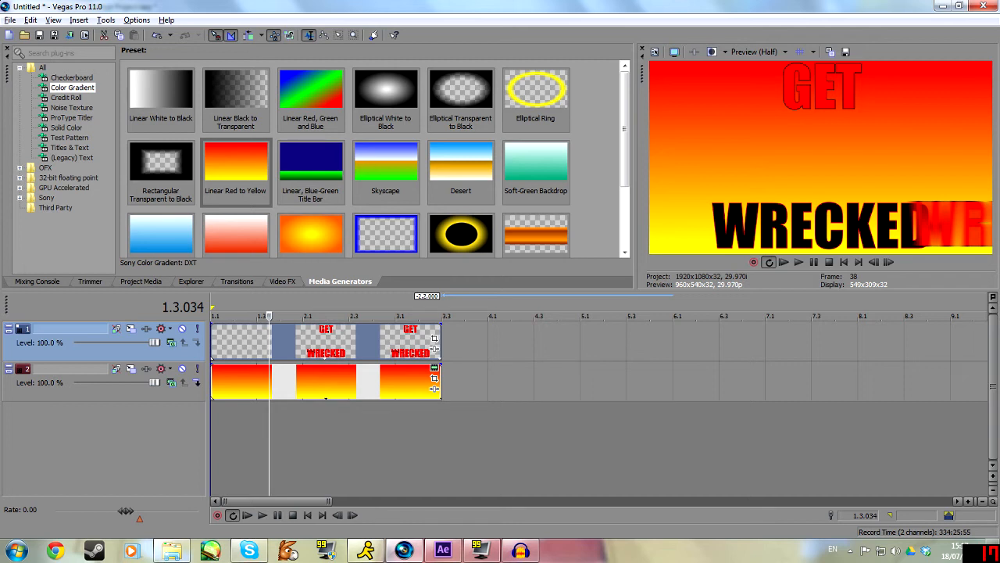
- Delete the red-to-yellow gradient events from track 2
left_click(443, 551)
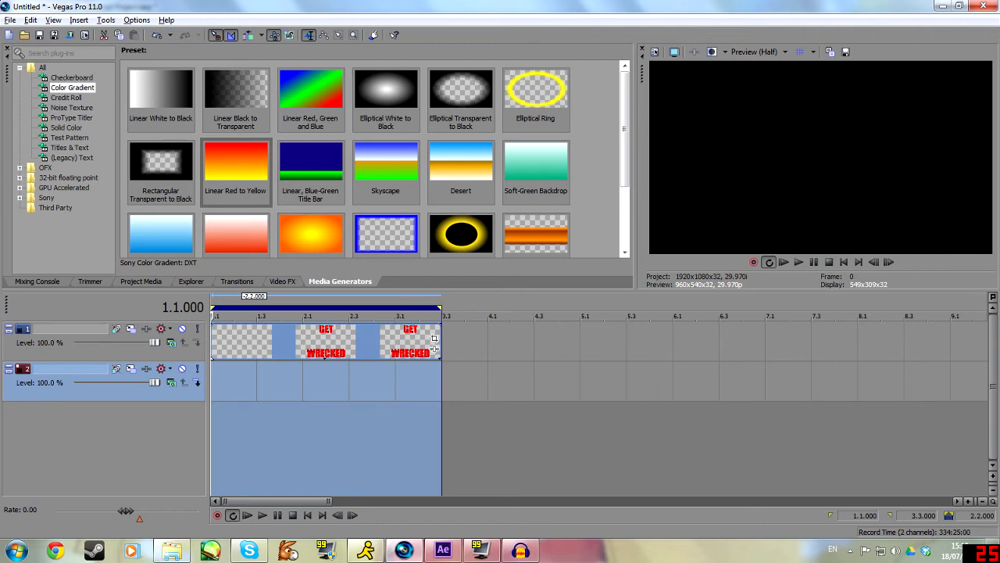
- Choose the Video for Windows HD 1080-24p YUV render template and customize it
left_click(10, 19)
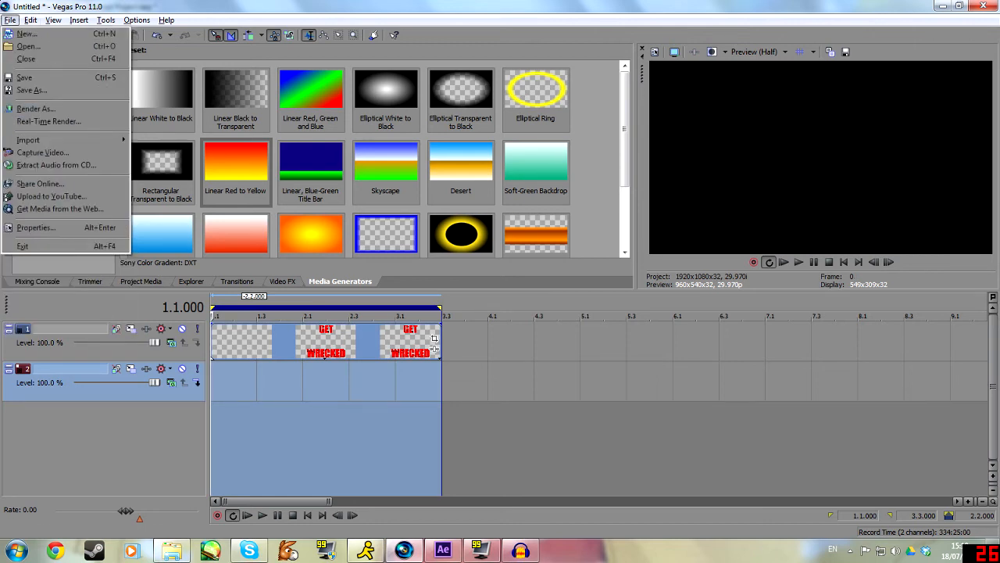
left_click(34, 107)
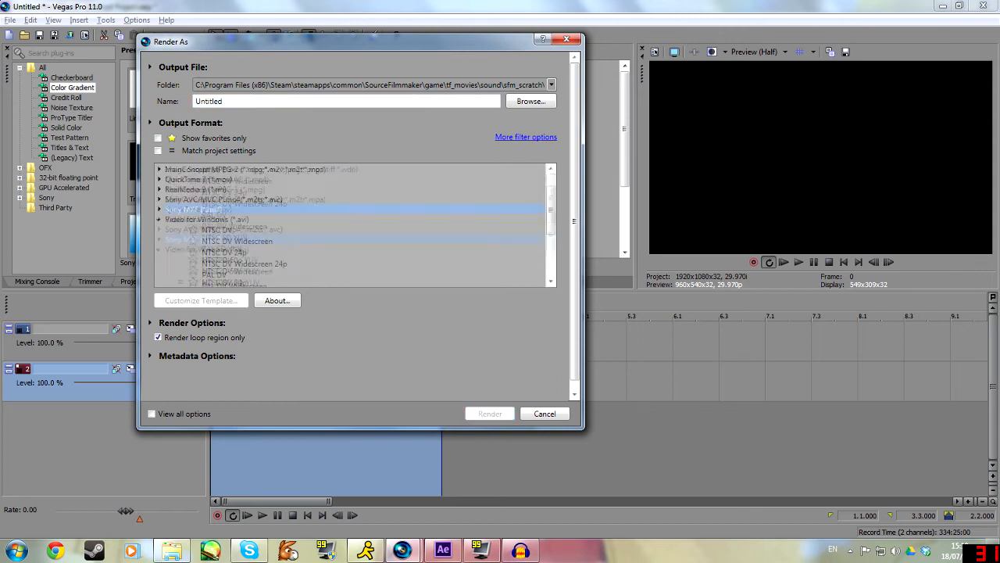
scroll("down", 3)
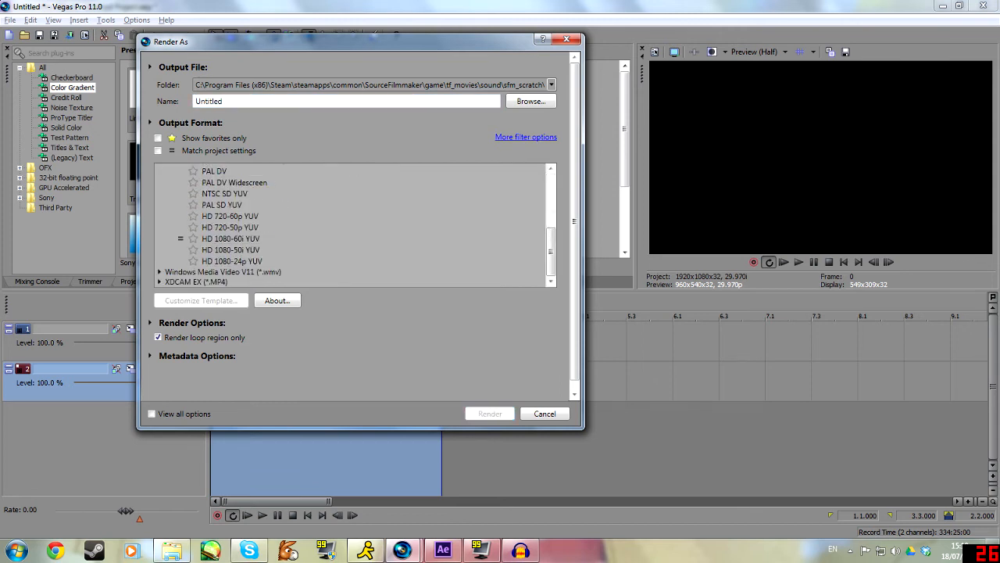
left_click(232, 261)
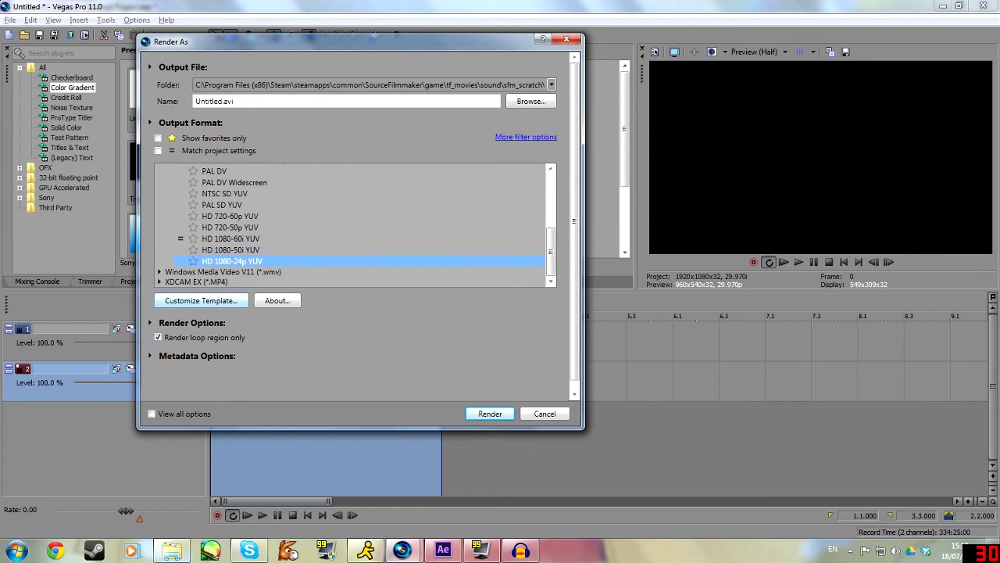
left_click(201, 301)
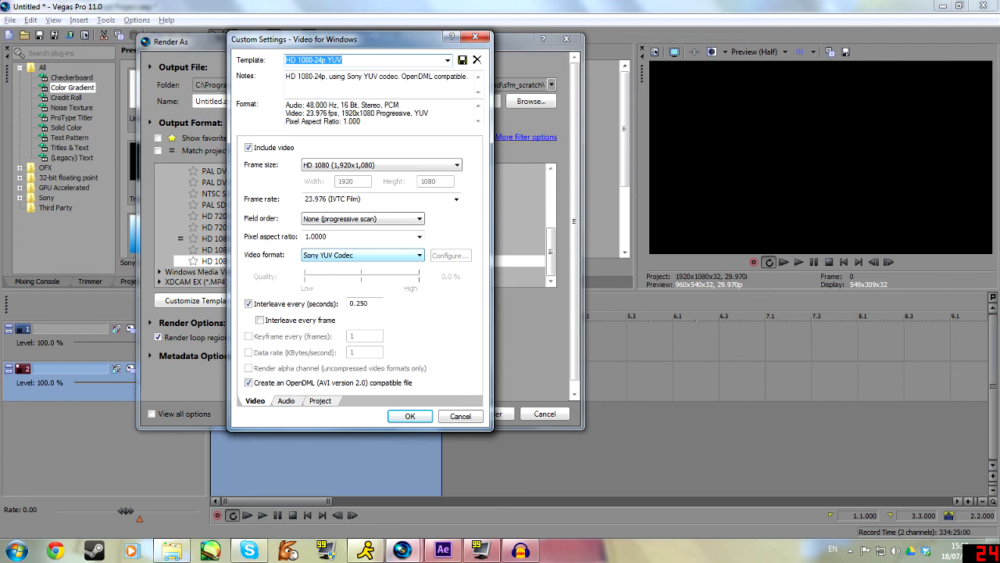
- Set the template to uncompressed video with a rendered alpha channel, then close Render As
left_click(362, 255)
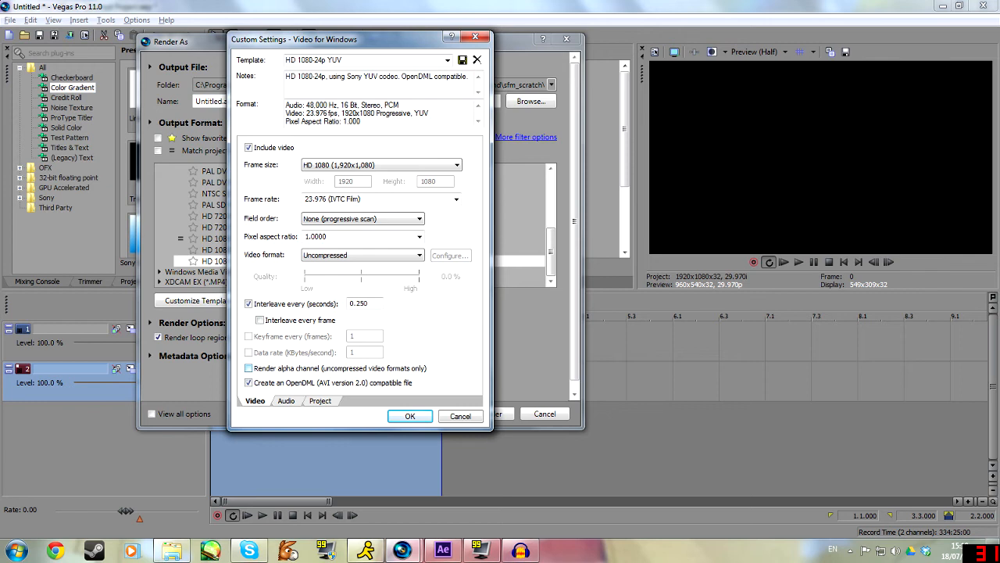
left_click(249, 369)
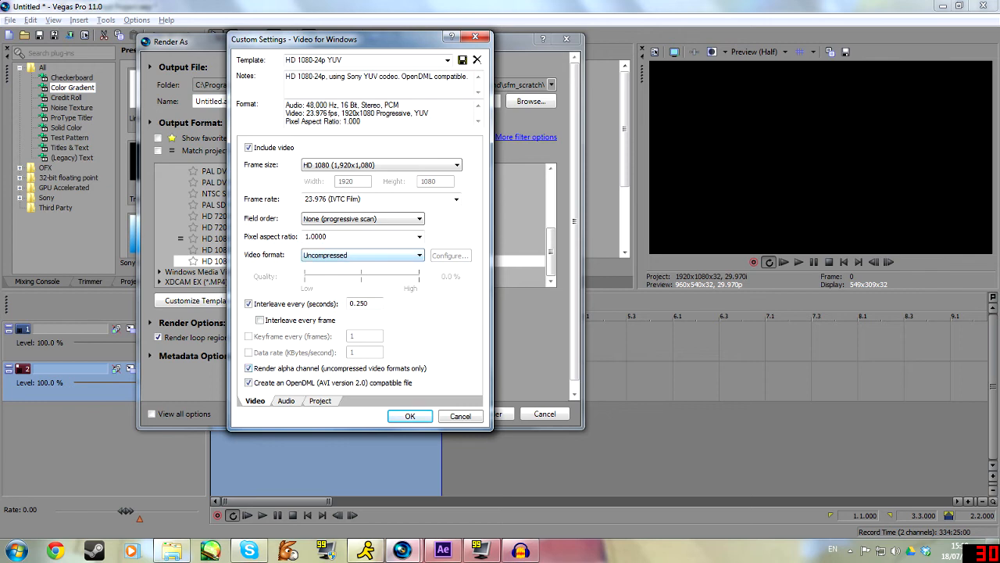
left_click(320, 400)
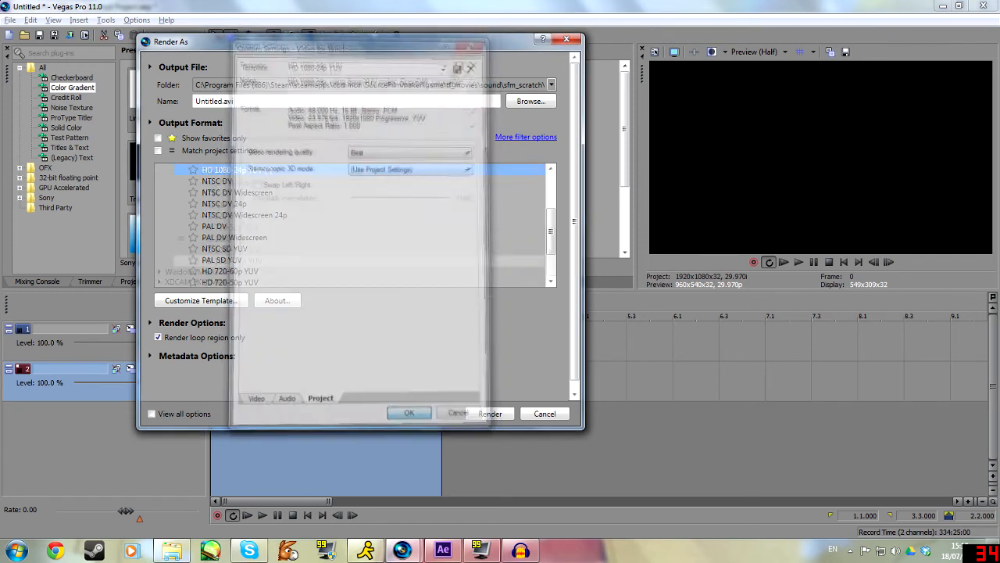
left_click(409, 413)
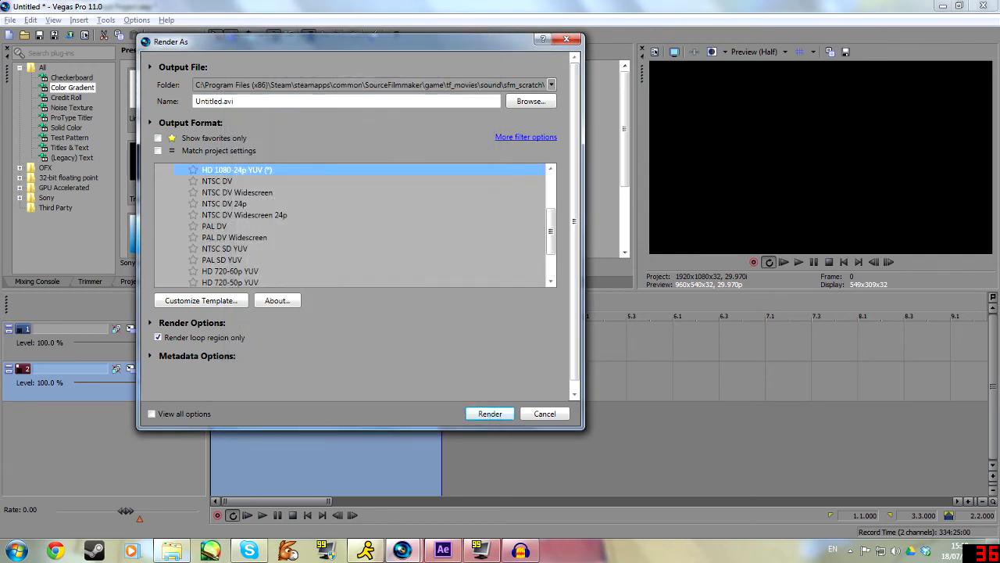
left_click(545, 413)
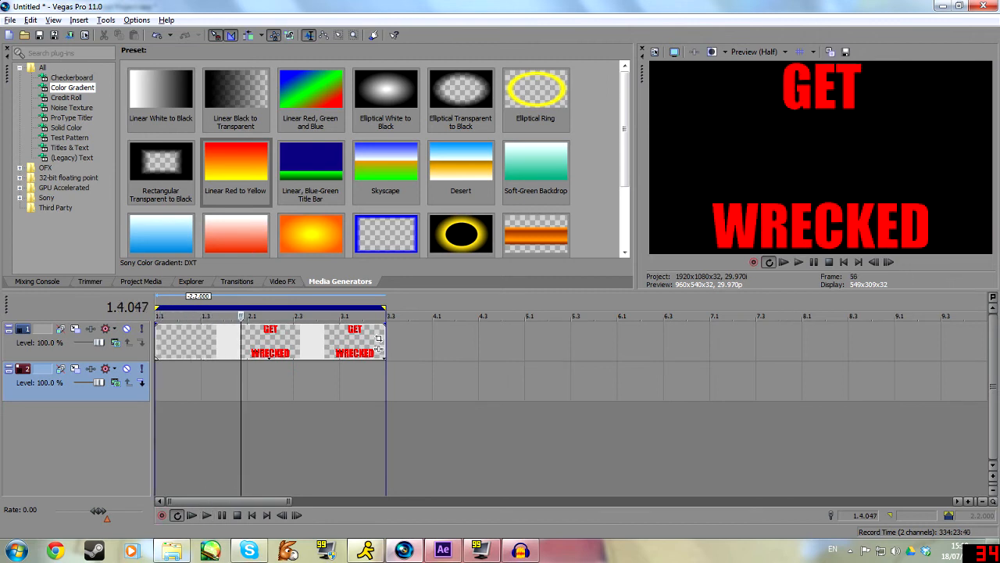
- Place the Color Gradient Blue Movie Border preset onto track 2
left_click(443, 551)
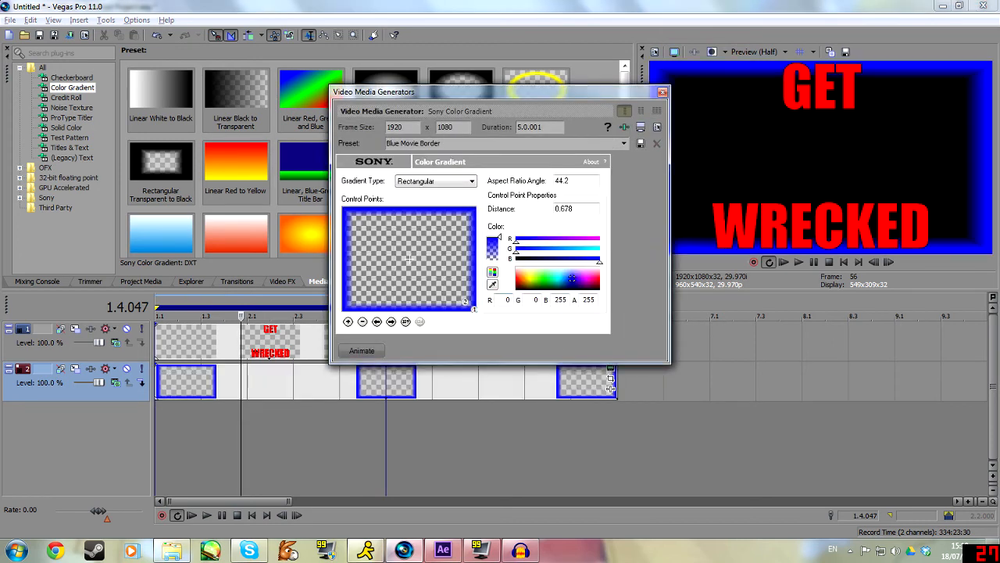
- Close the gradient generator settings window before trimming the track 2 border clips
left_click(656, 92)
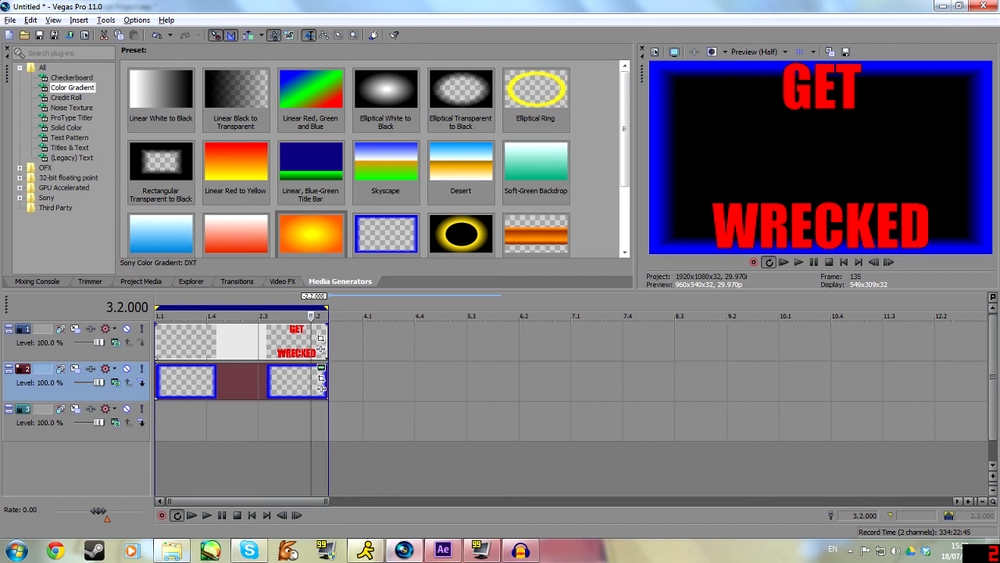
- Set a loop region from the start to about 4.1 seconds, then move the cursor inside it
left_click(442, 551)
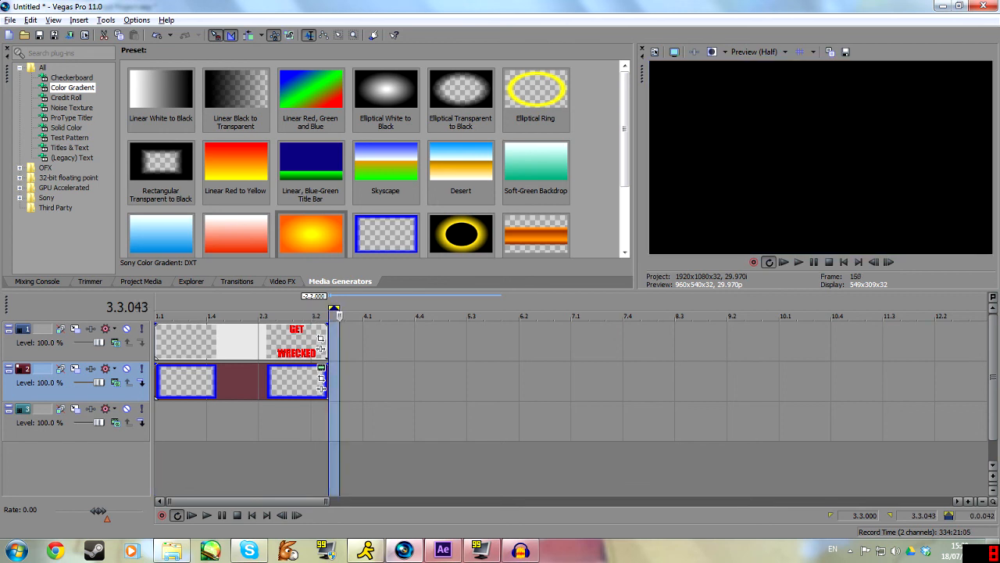
left_click_drag(330, 308, 460, 308)
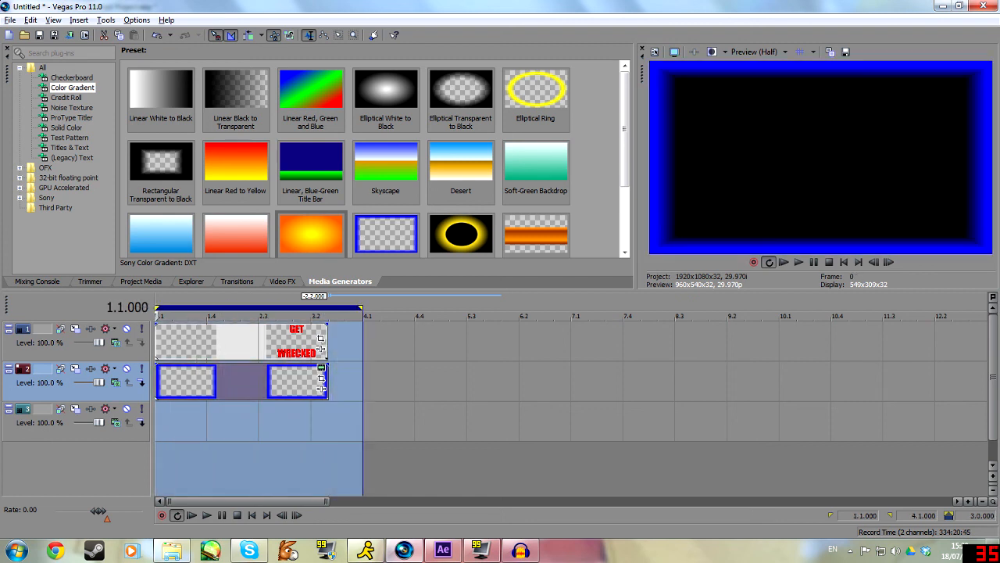
left_click(375, 316)
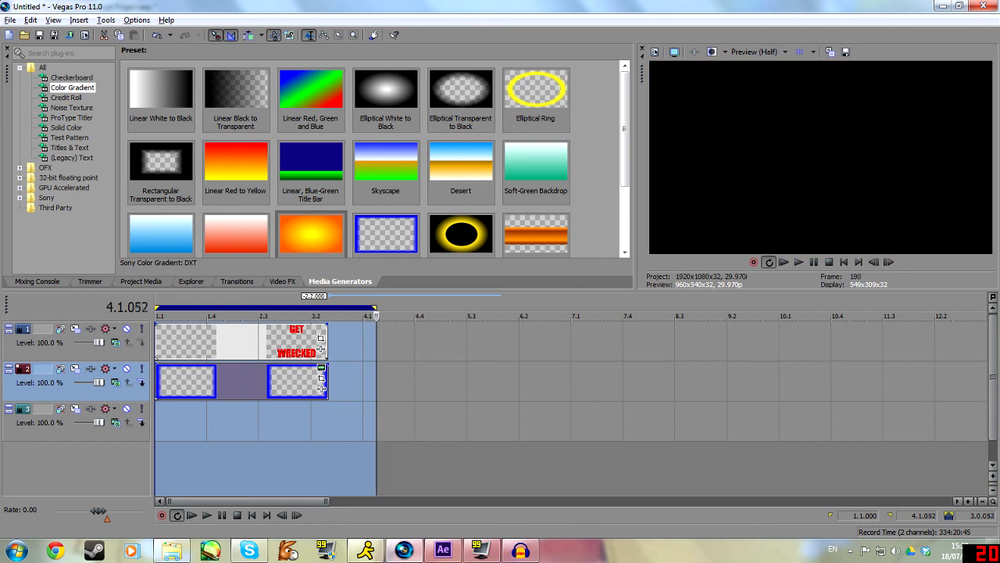